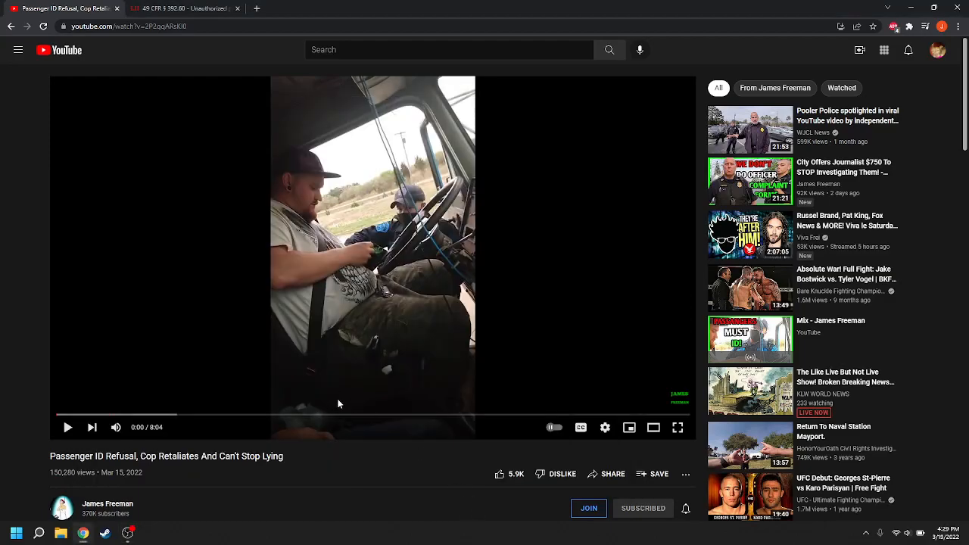
scroll("down", 3)
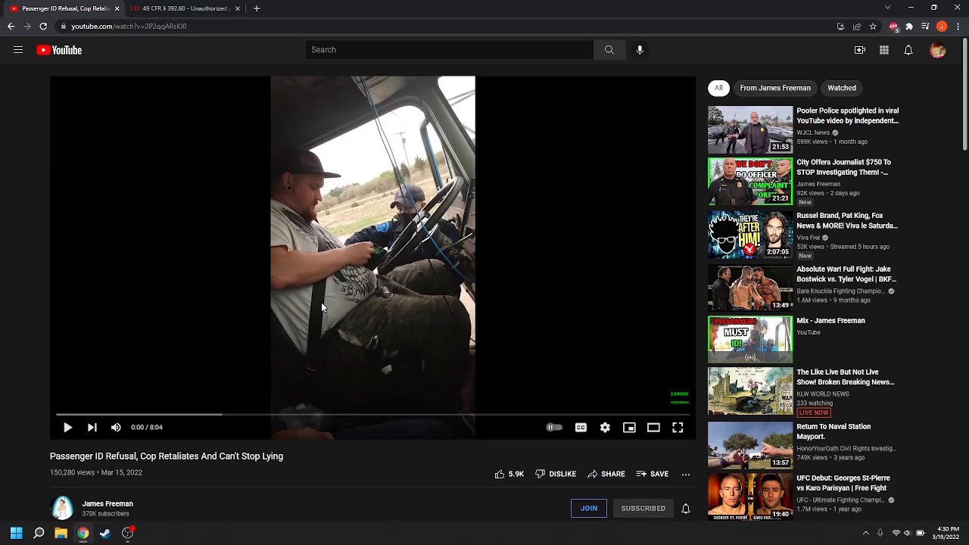
left_click(182, 9)
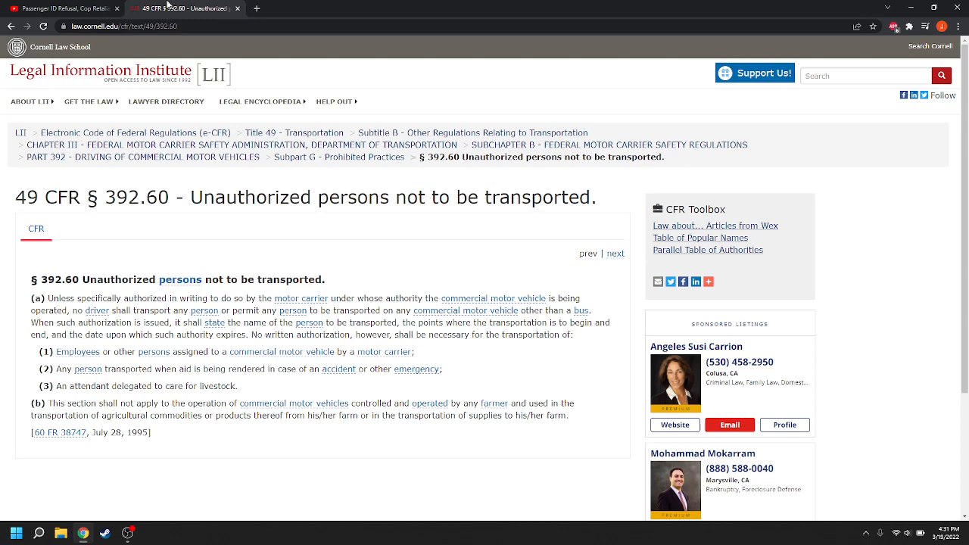
left_click(64, 9)
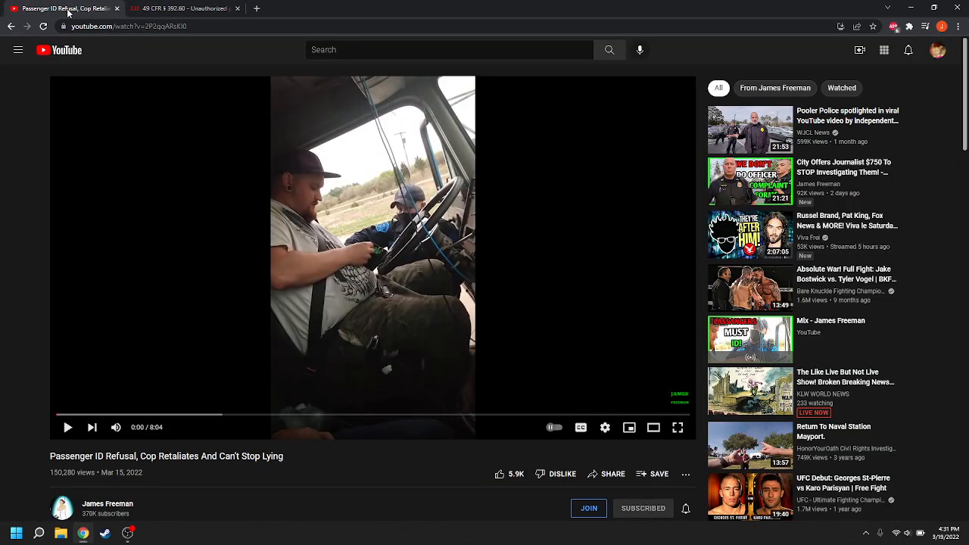